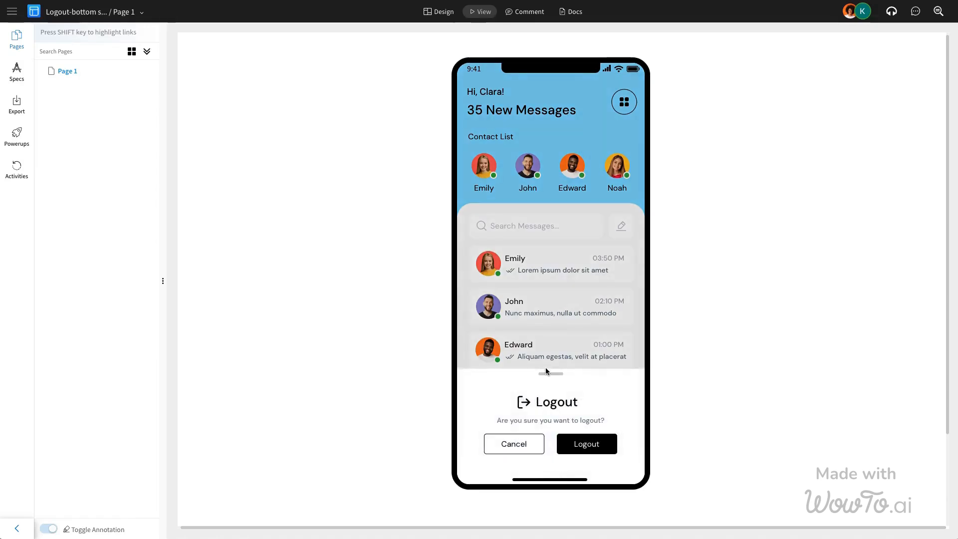
In preview, toggle the logout sheet open and closed, ending with it dismissed
click(514, 444)
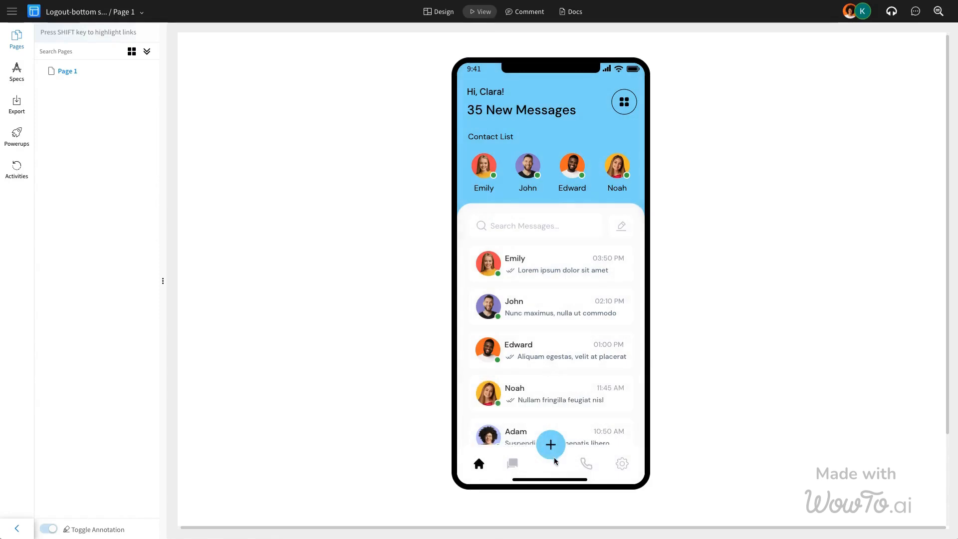
click(550, 444)
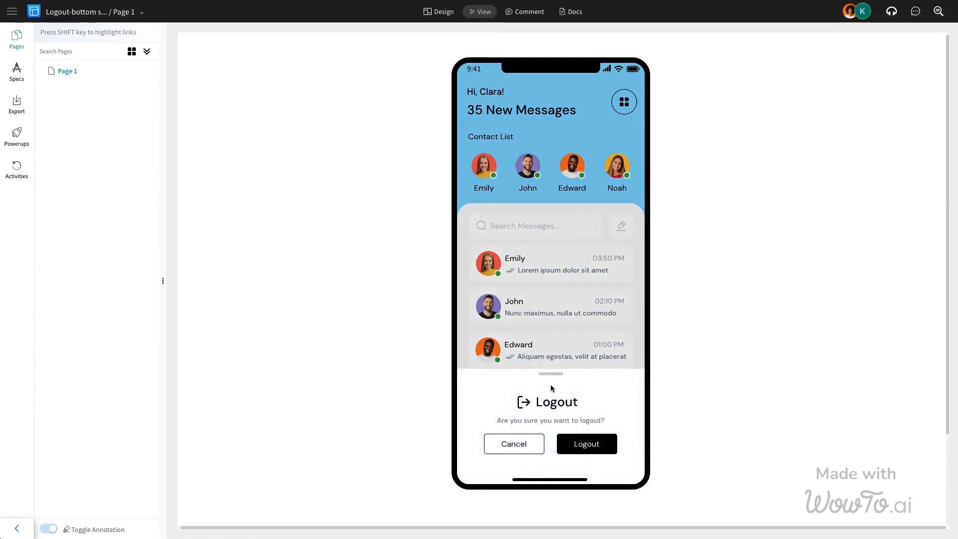
click(514, 444)
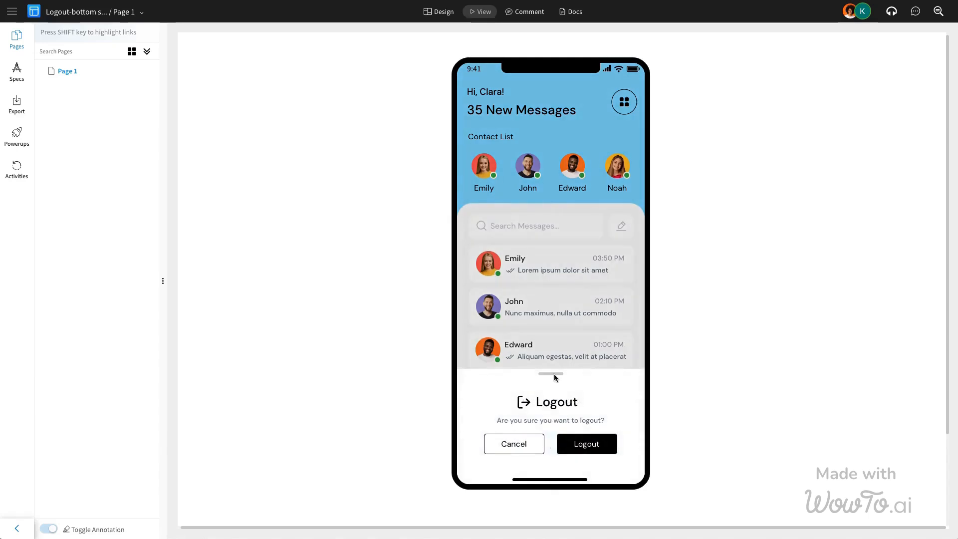
click(514, 443)
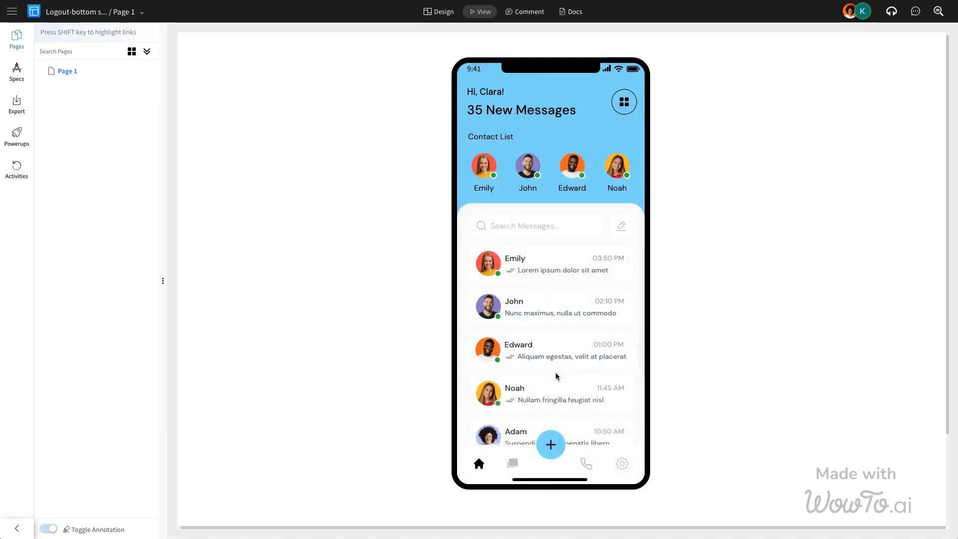
mouse_move(556, 376)
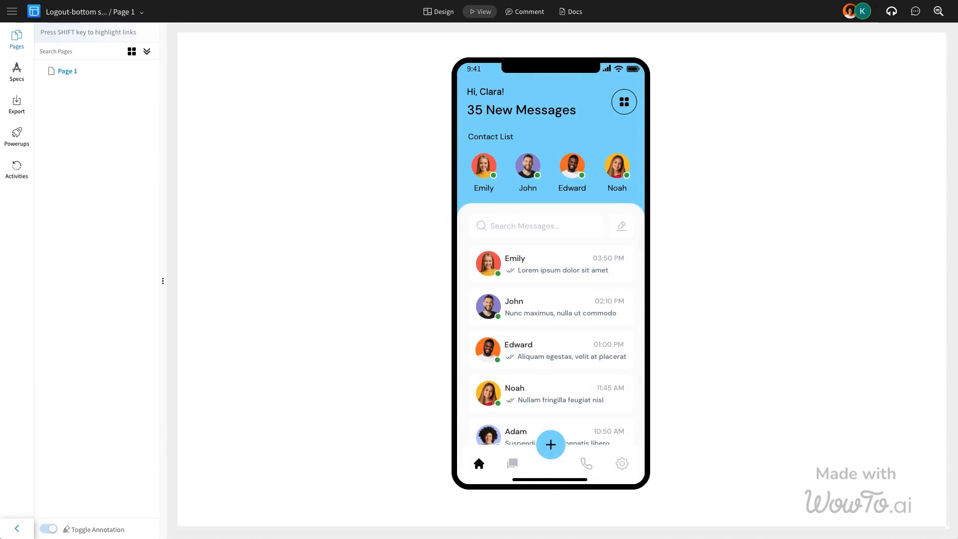
Back in Design, rename the dimming Rectangle layer to 'Overlay'
click(442, 11)
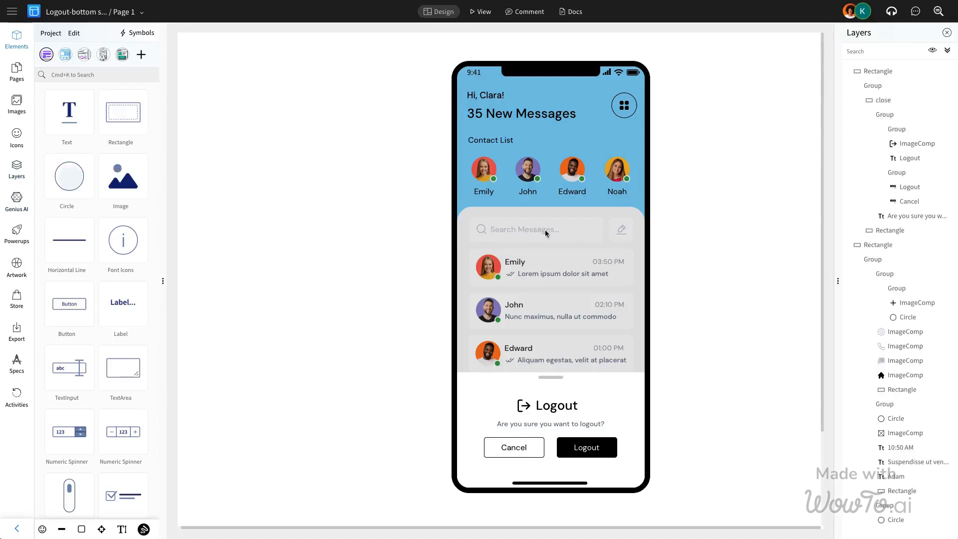
click(878, 135)
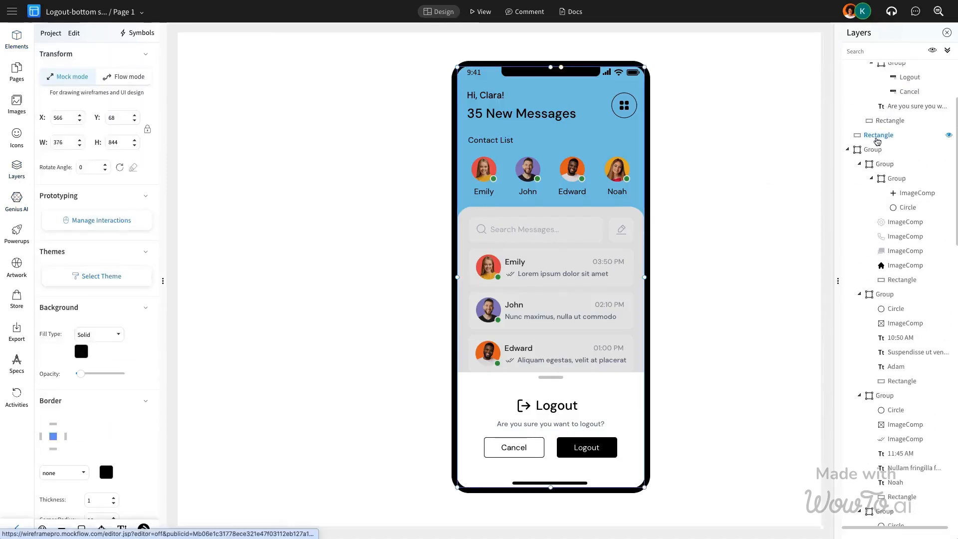
double_click(878, 136)
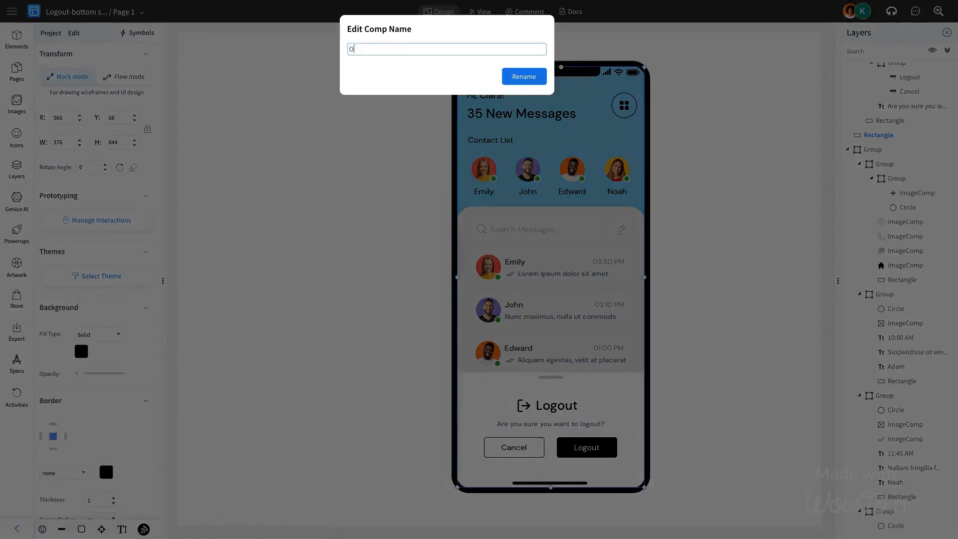
click(523, 76)
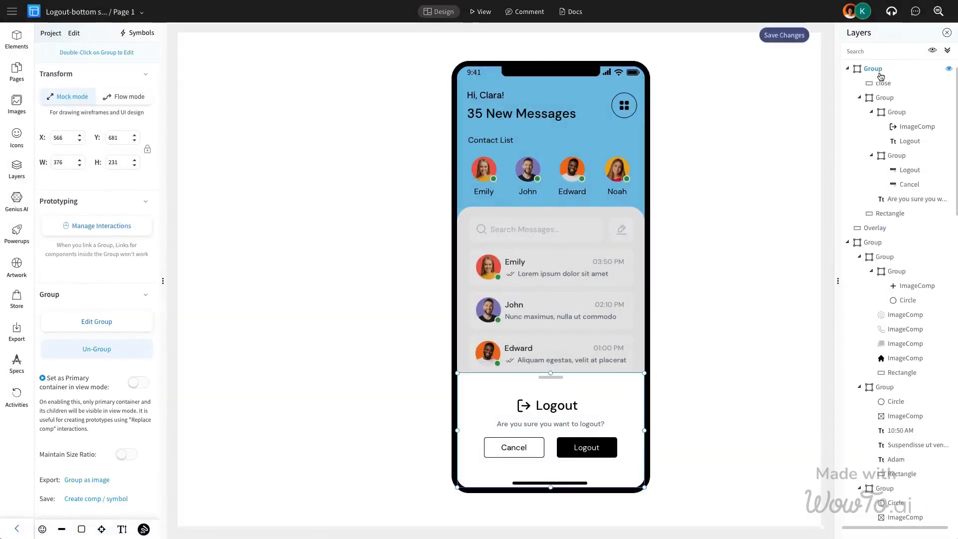
Rename the bottom-sheet Group layer to 'Logout modal' and close Layers
double_click(873, 68)
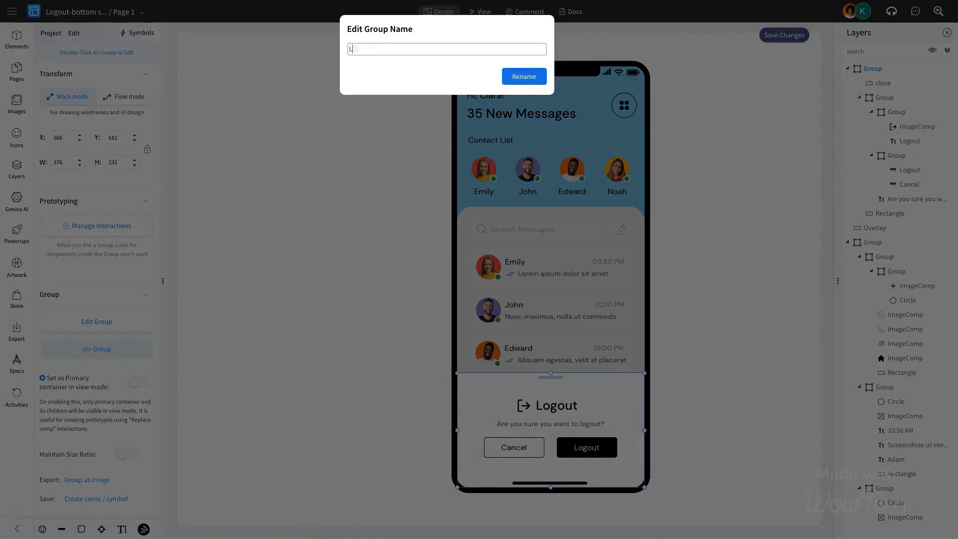
text(Logout modal)
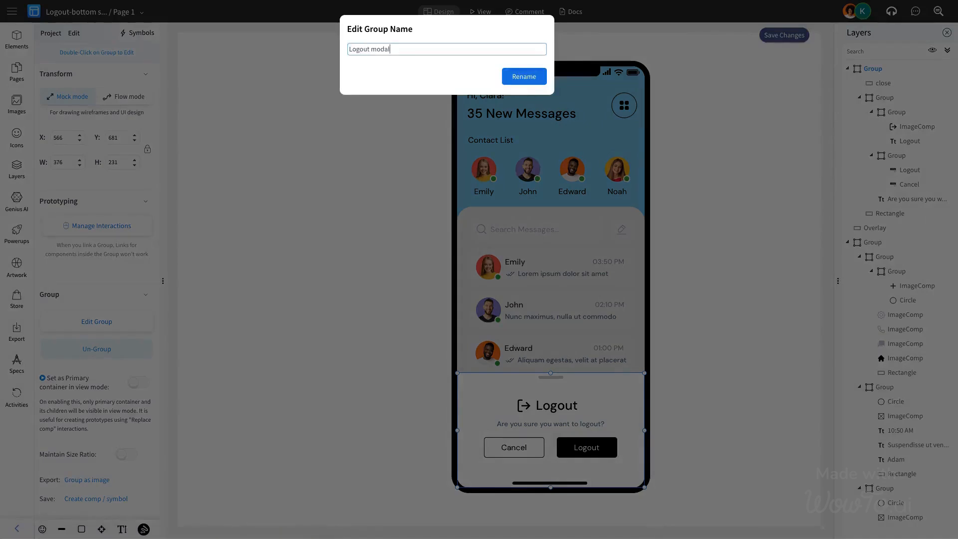
click(524, 76)
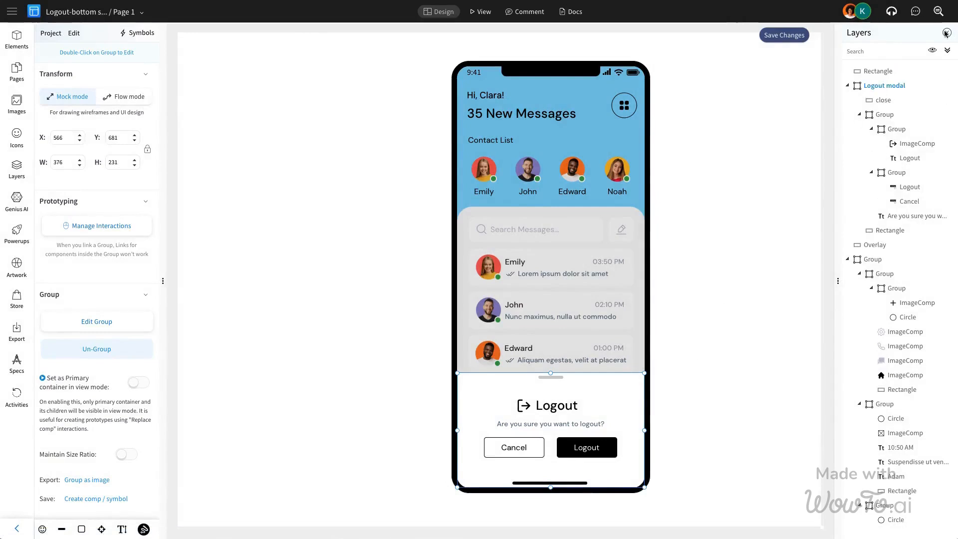
click(945, 33)
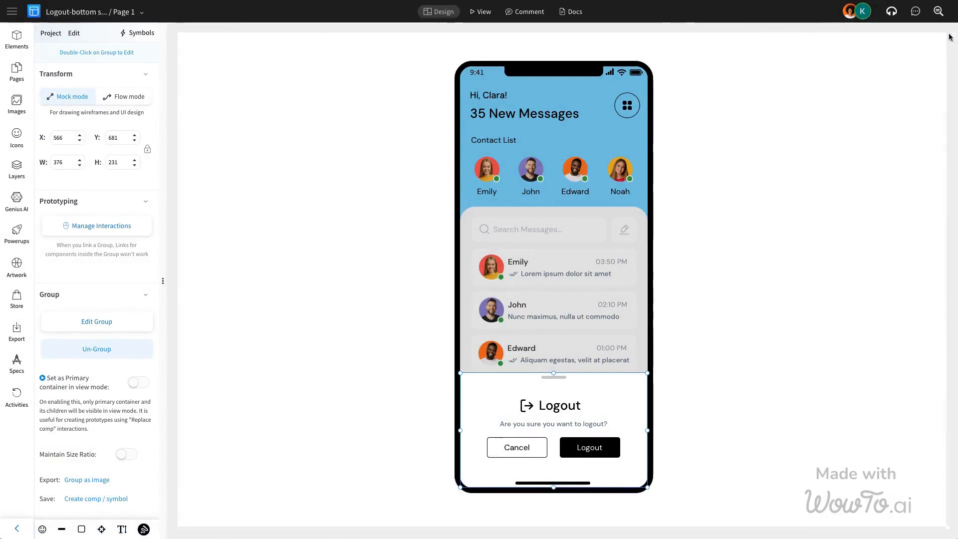
Give the home bar an On Mouse Click Show Component action targeting Logout modal
click(16, 39)
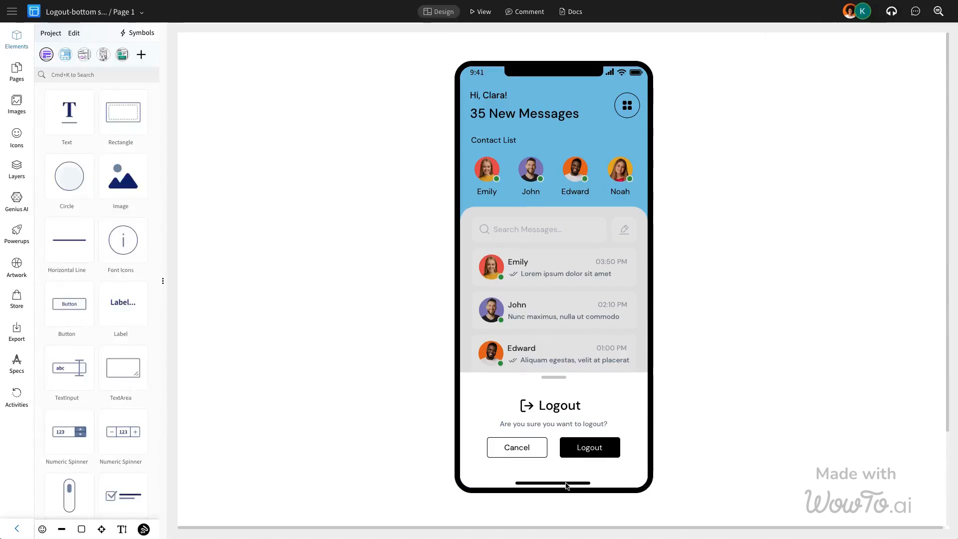
click(552, 483)
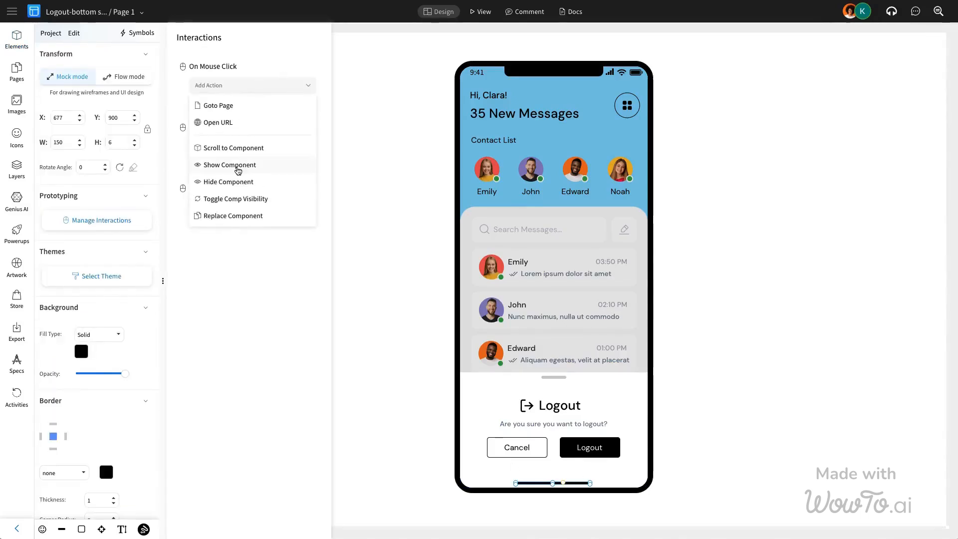
click(229, 164)
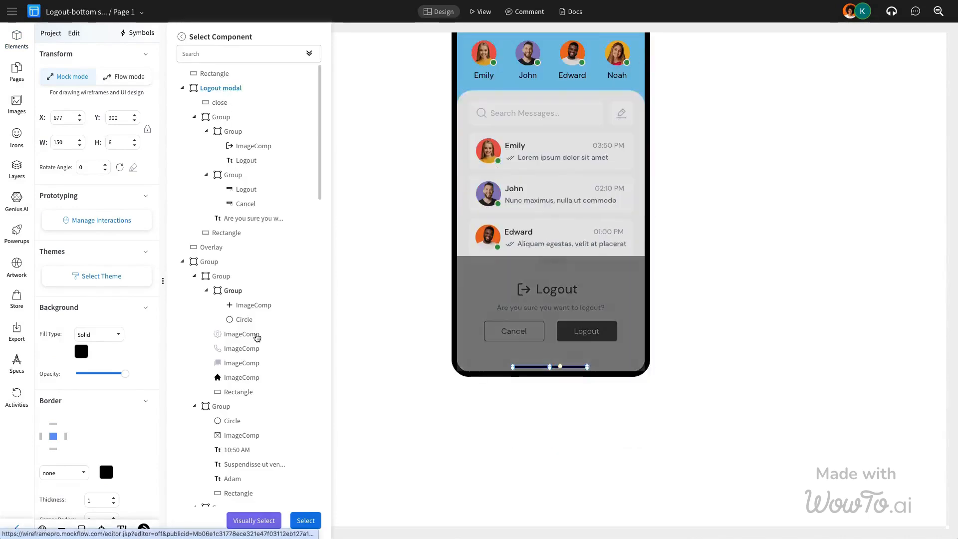
click(305, 520)
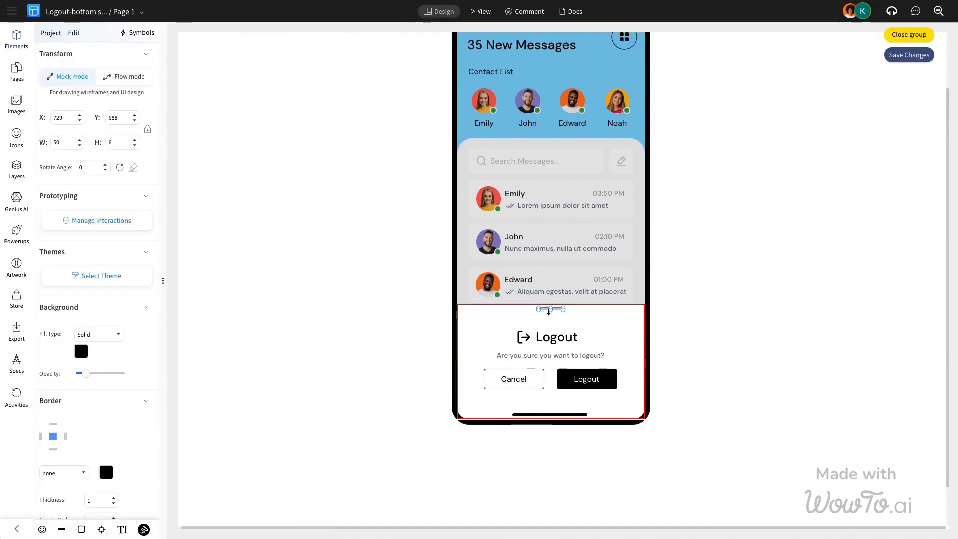
Confirm Logout modal as the selected target component
click(97, 220)
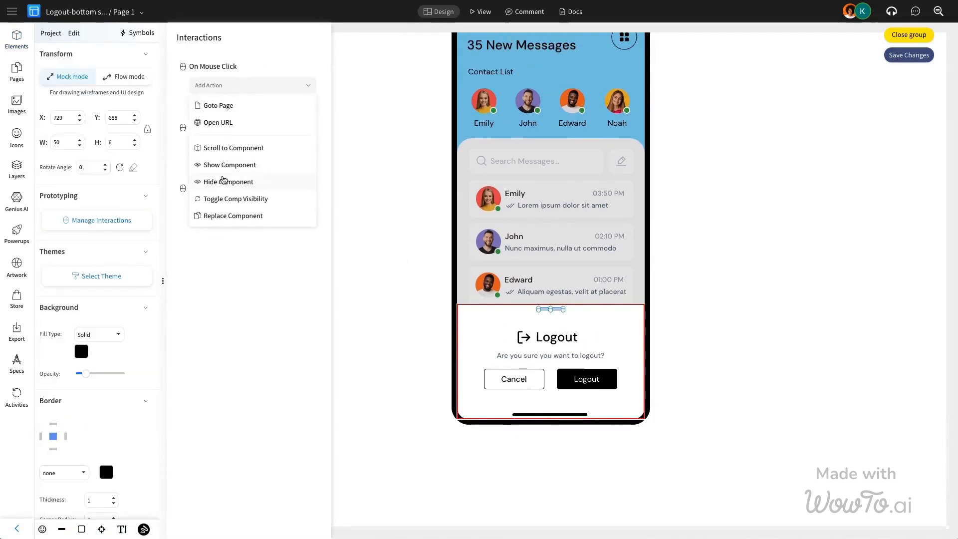
click(232, 215)
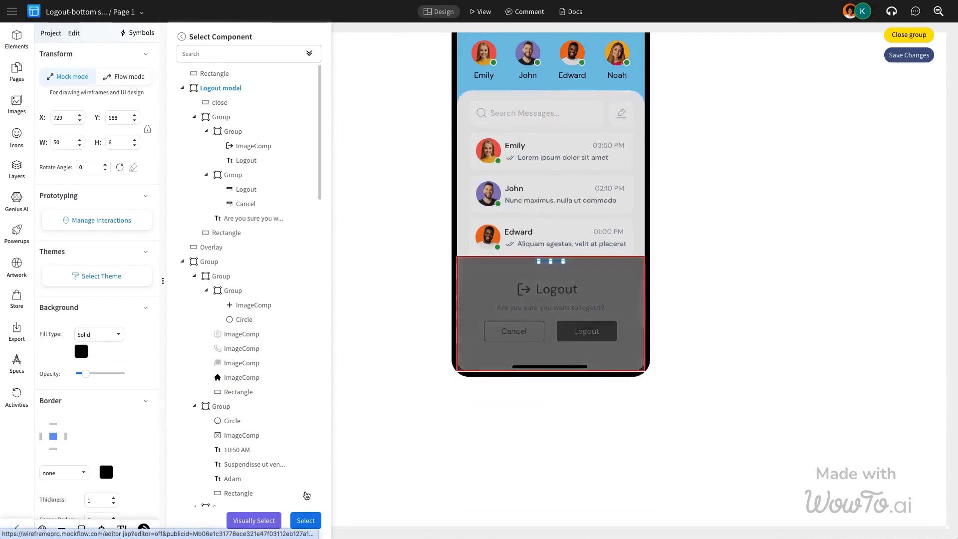
click(96, 220)
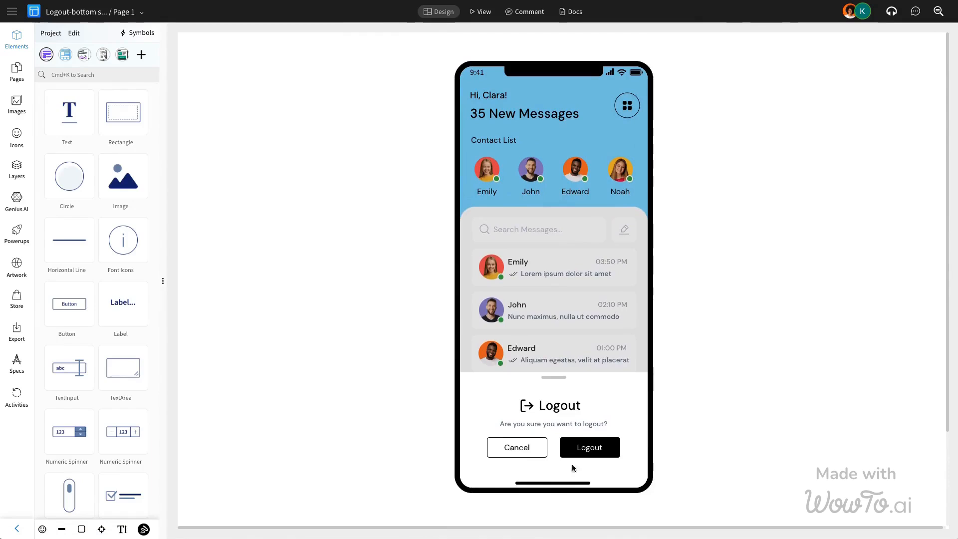
mouse_move(565, 485)
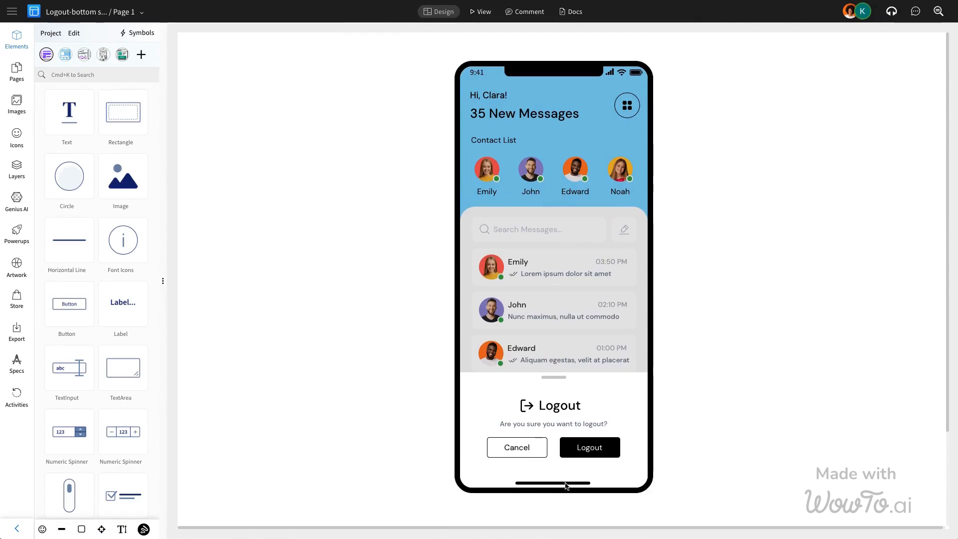
Set the home bar's show effect for Logout modal to Fade In
click(553, 484)
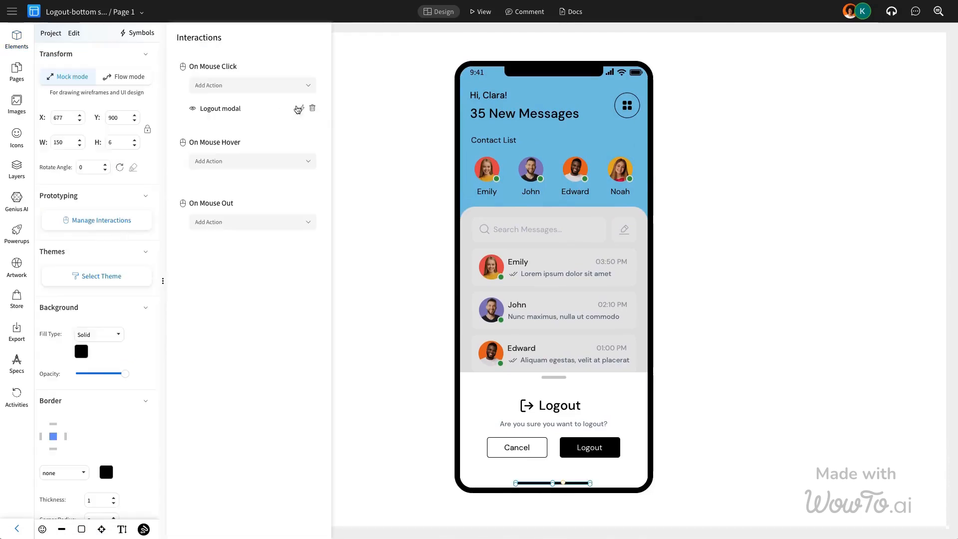
click(301, 109)
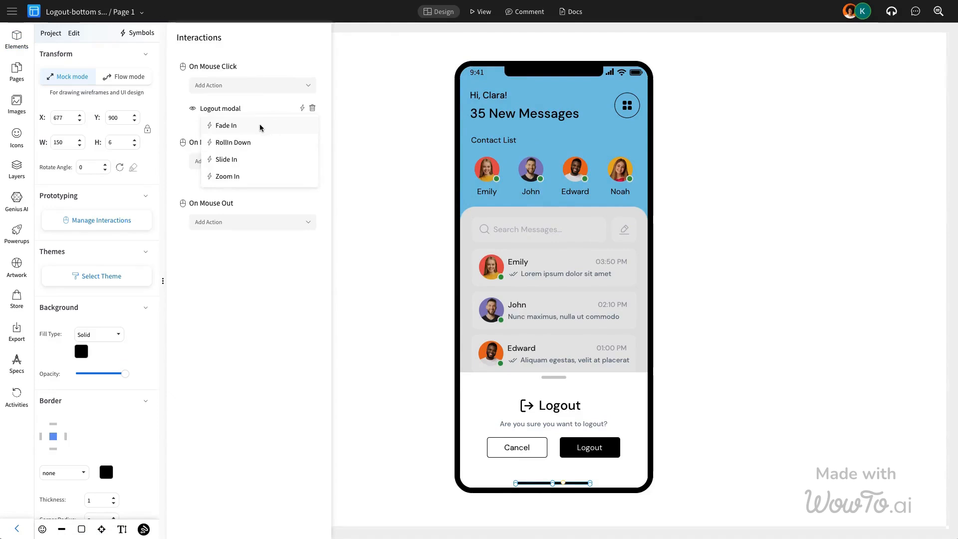
click(16, 40)
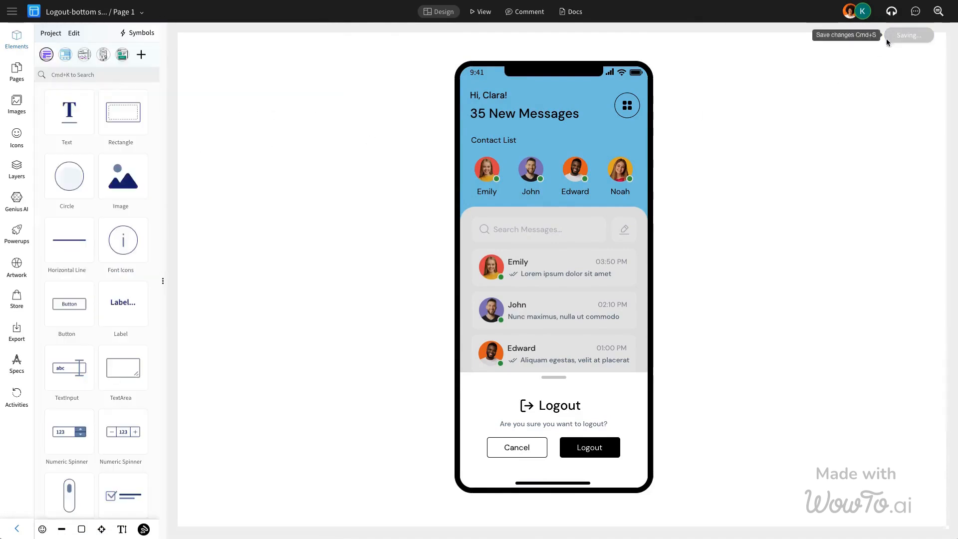
Hide the Logout modal layer with its eye icon and select the home bar
click(16, 169)
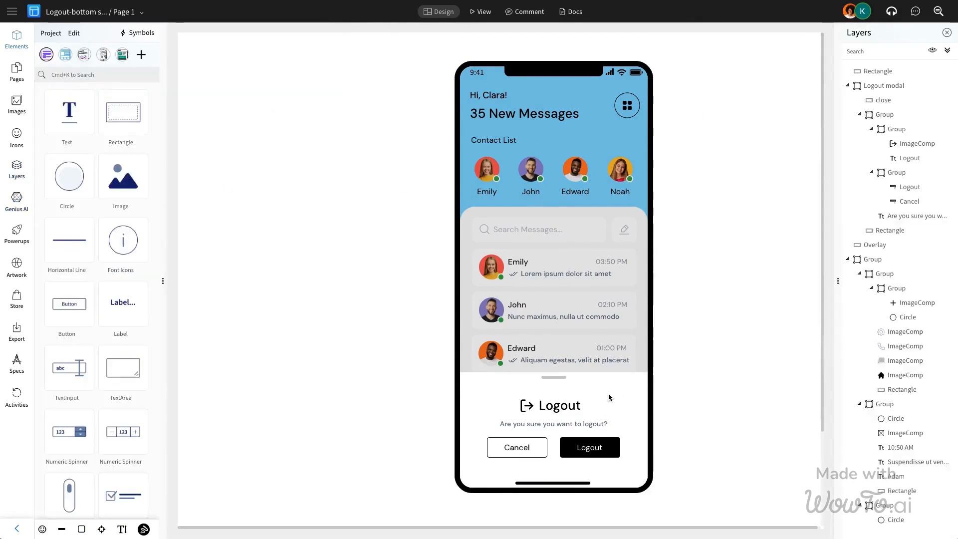
click(553, 431)
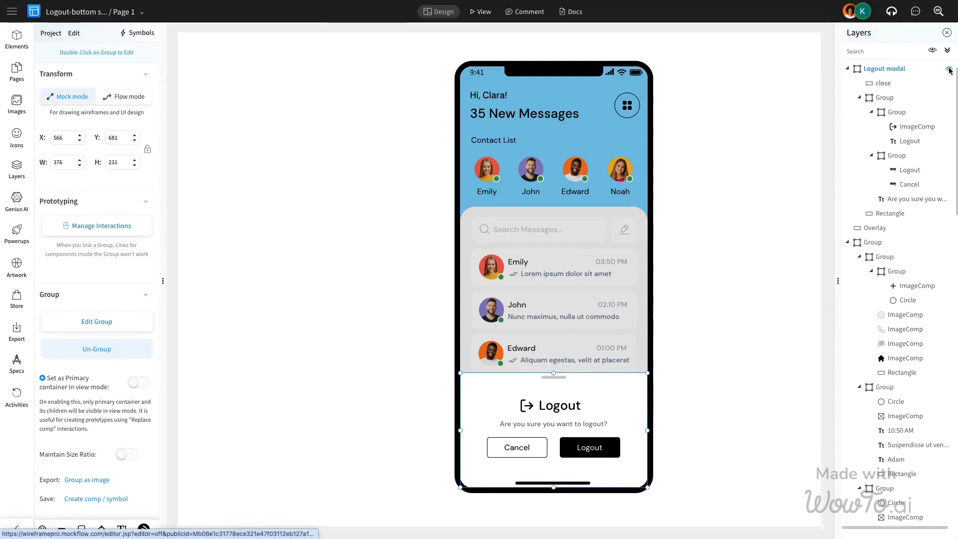
click(949, 68)
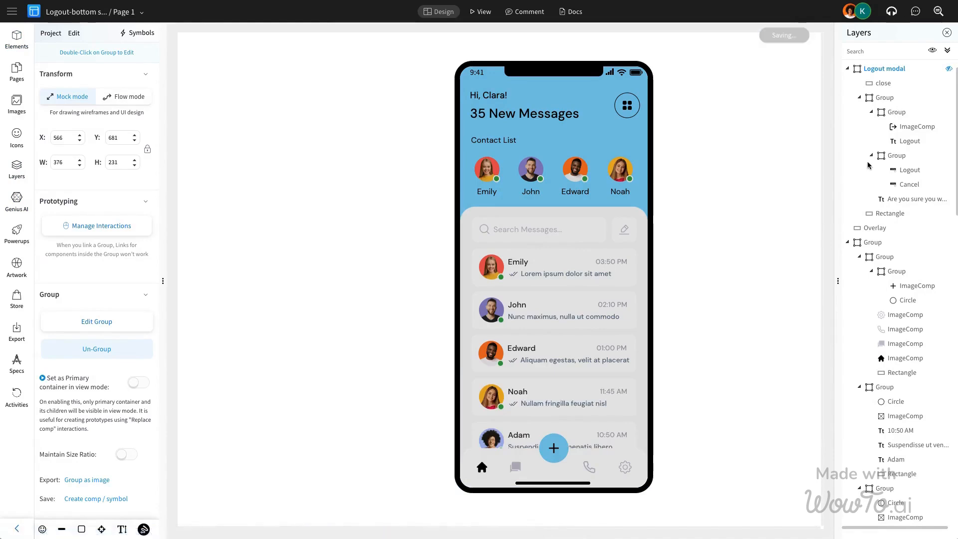
click(946, 33)
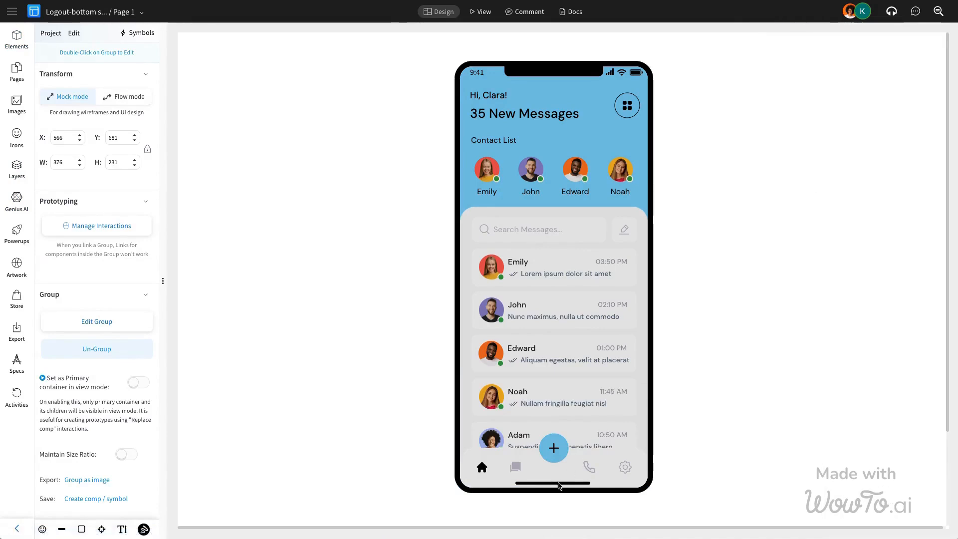
click(100, 225)
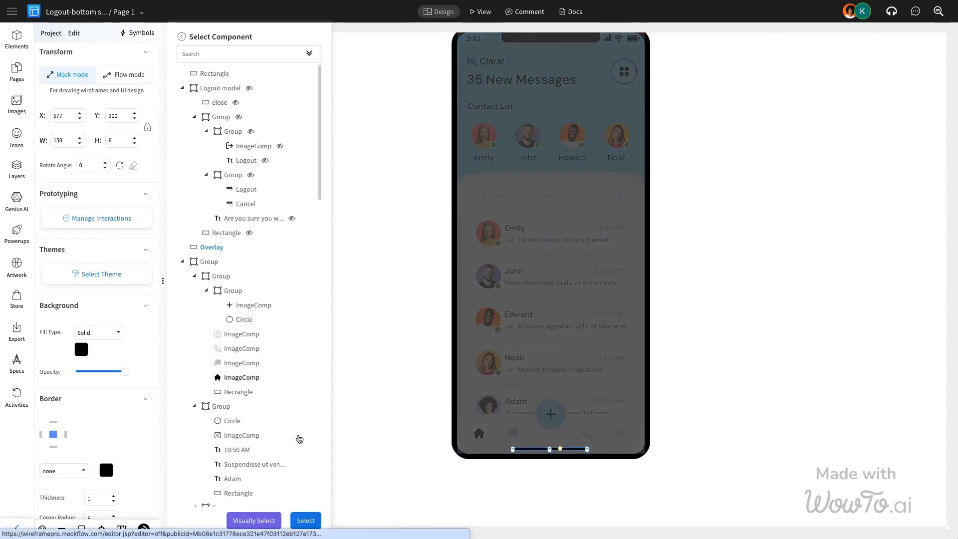
Add Overlay to the home bar's show action and give the top handle a hide-Logout-modal click
click(302, 145)
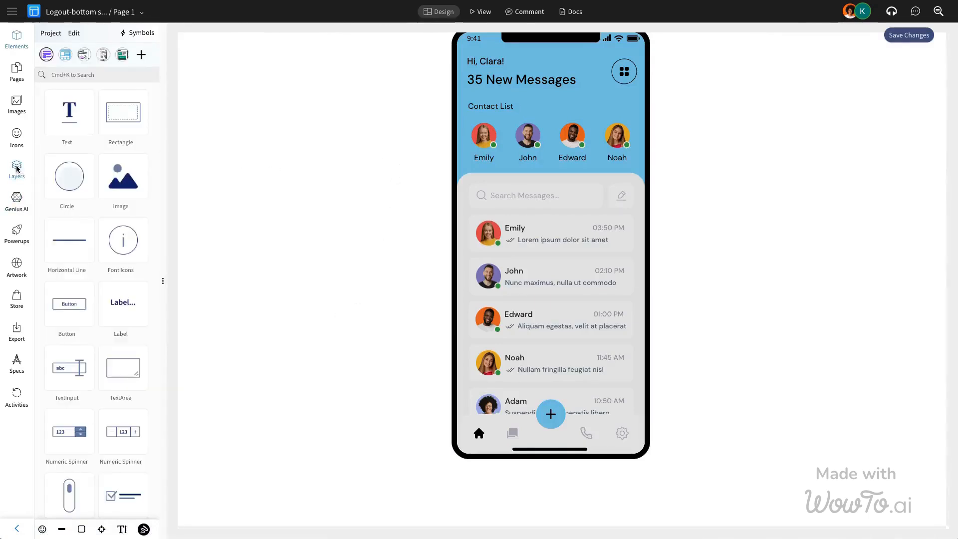
click(16, 169)
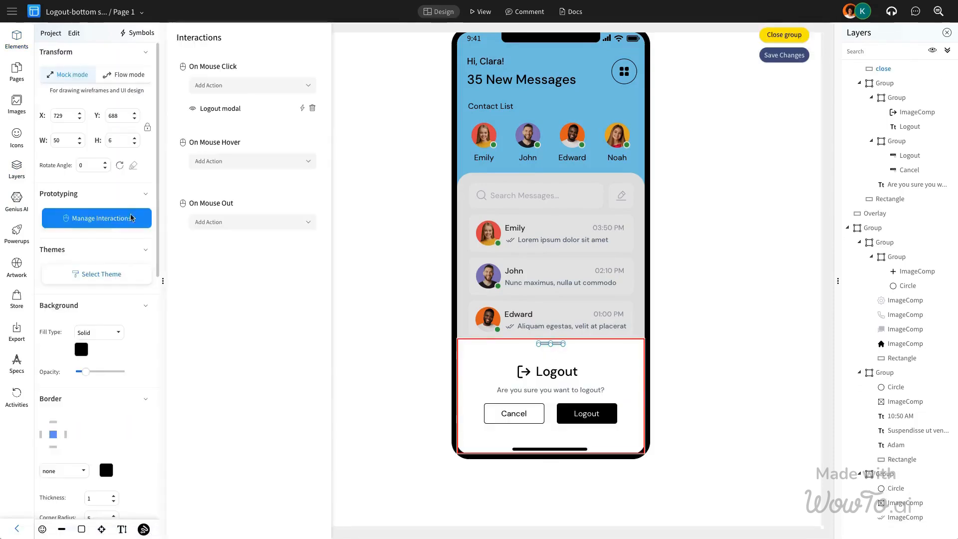
click(96, 218)
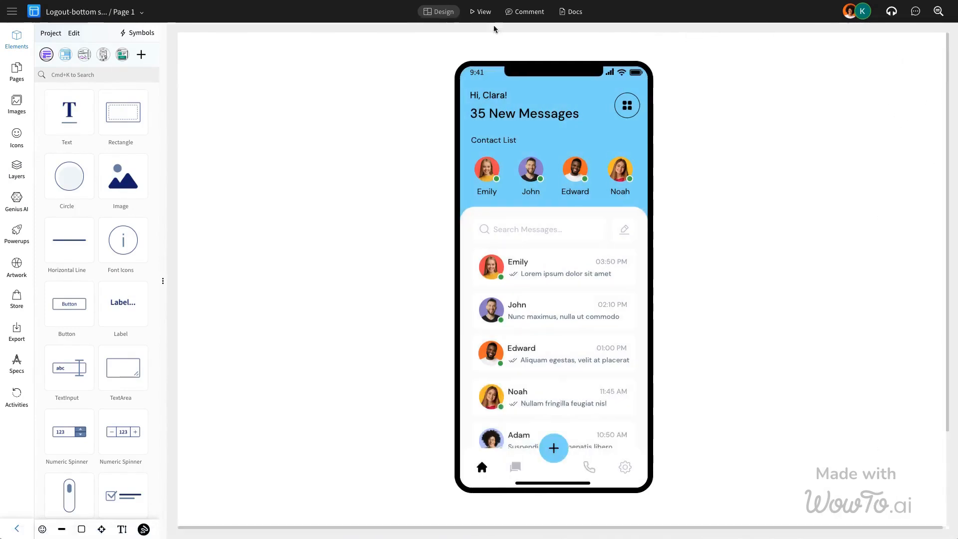
In View mode, open the logout sheet via the home bar and close it with the handle
click(485, 11)
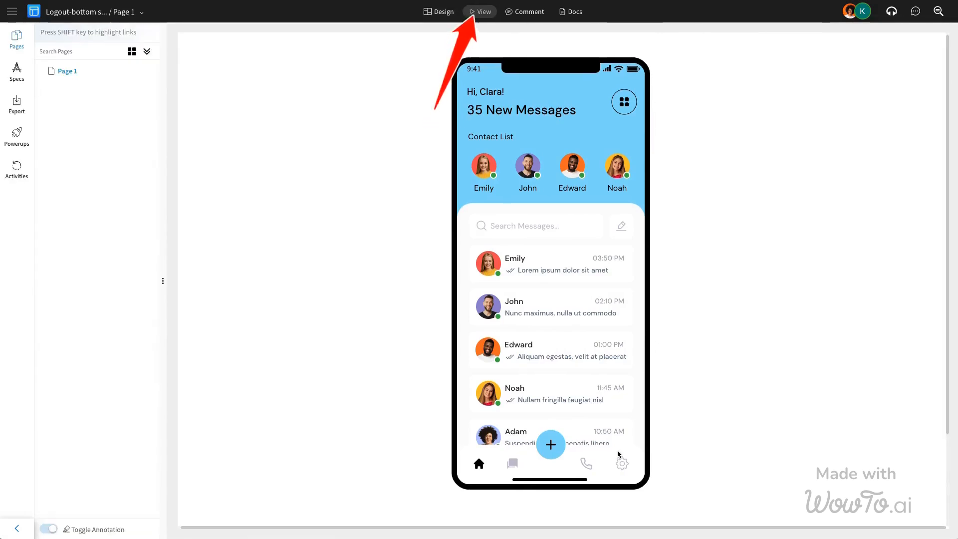
mouse_move(558, 482)
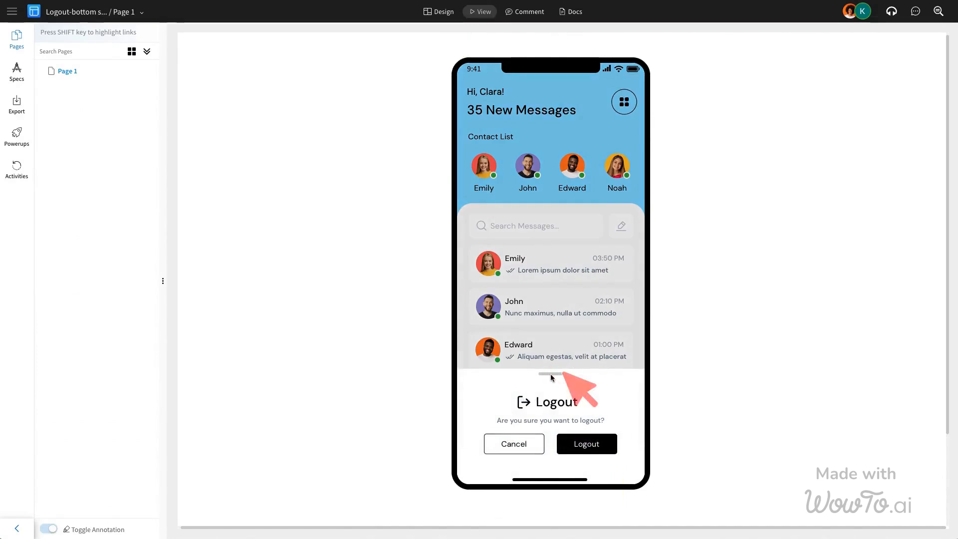
click(514, 444)
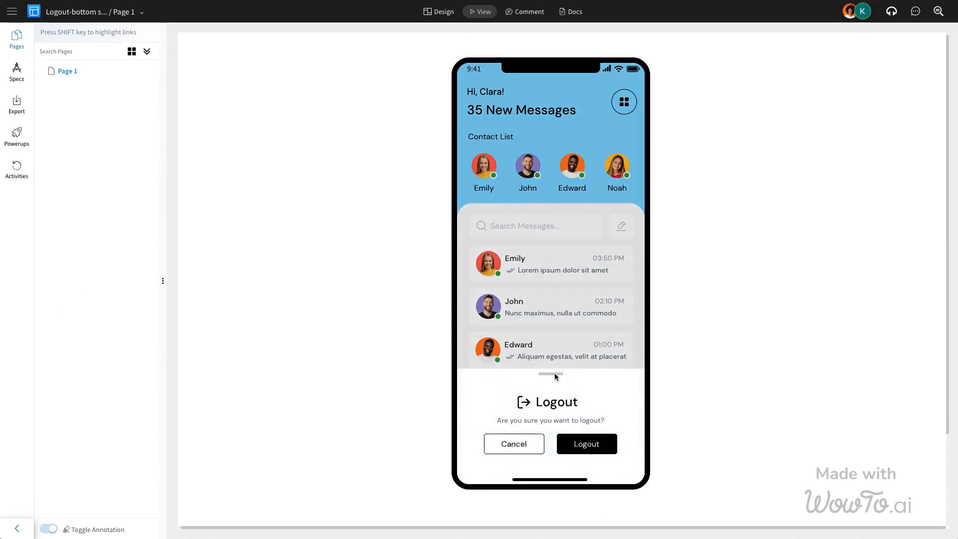
click(513, 443)
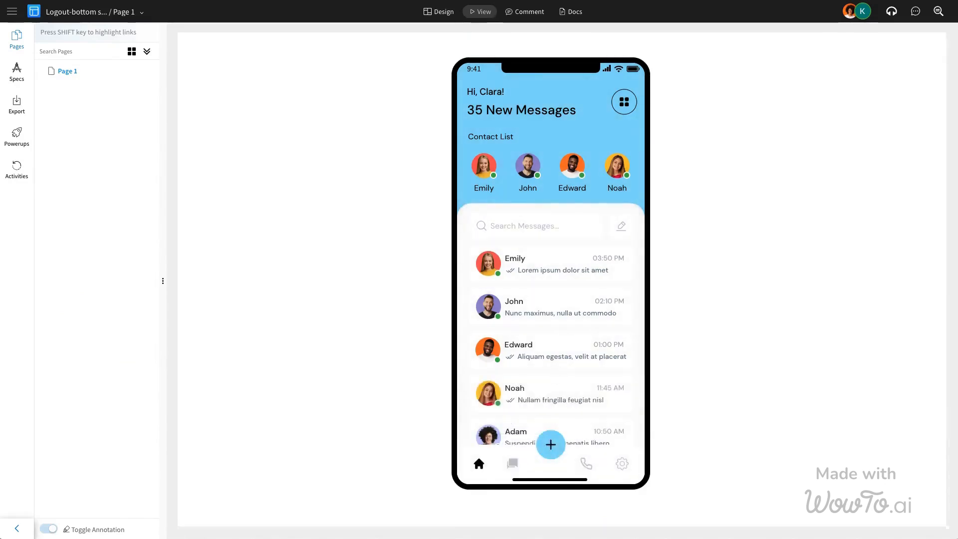